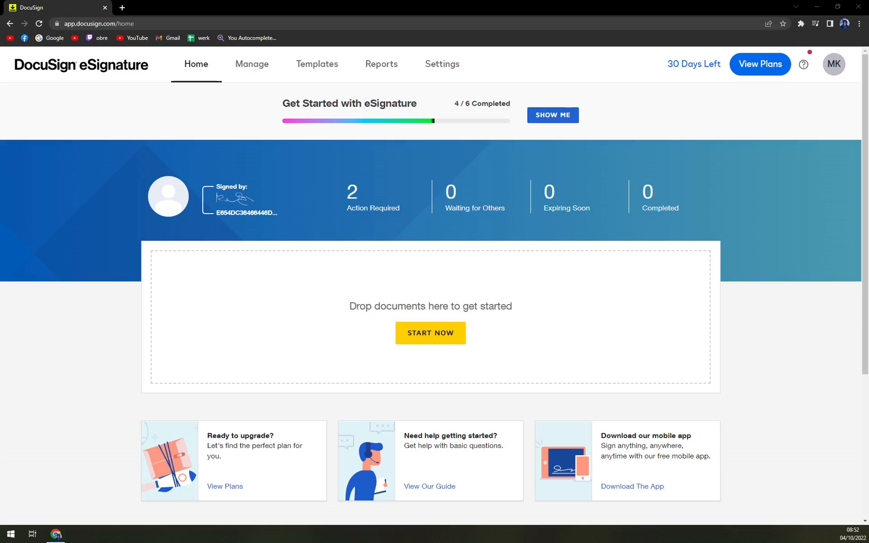
pyautogui.moveTo(70, 99)
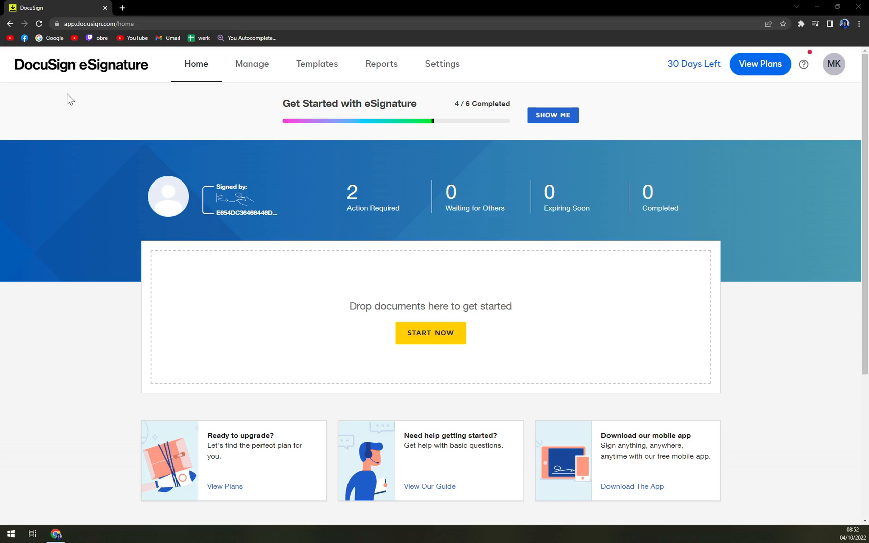
pyautogui.moveTo(317, 191)
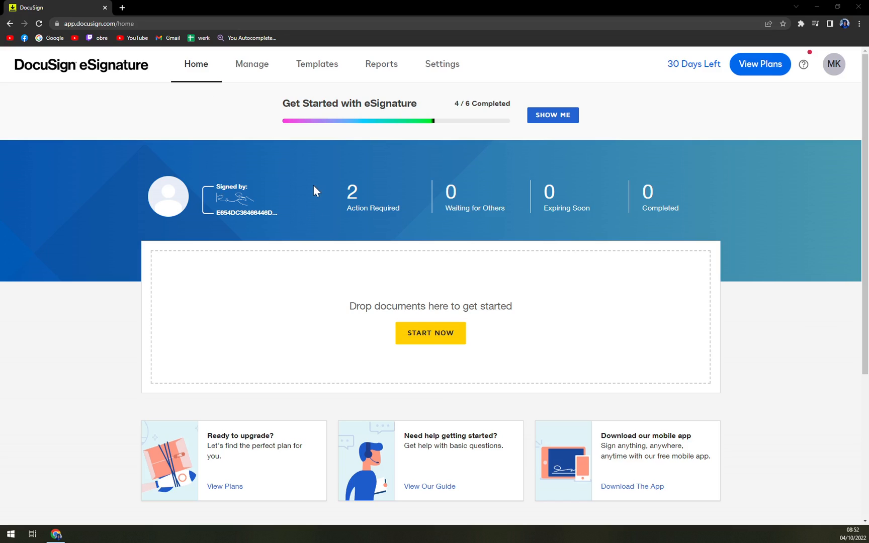
pyautogui.moveTo(315, 192)
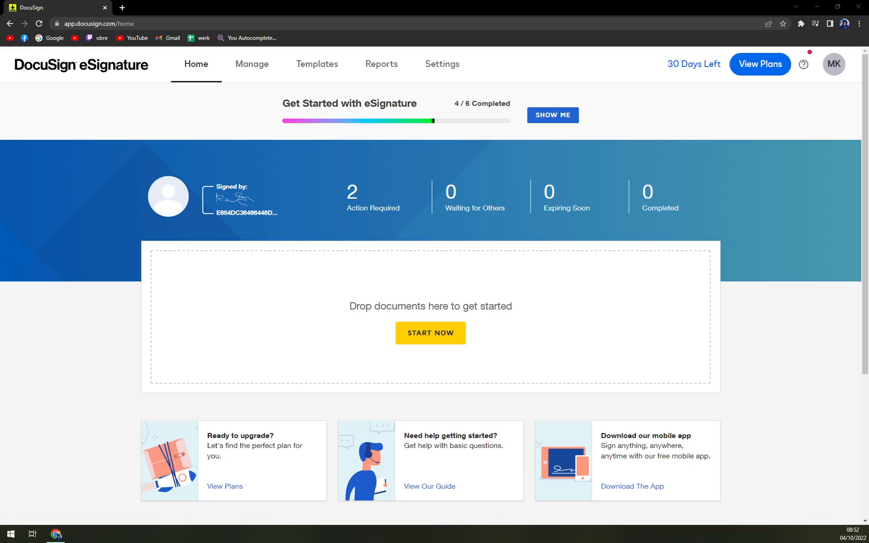
pyautogui.moveTo(693, 106)
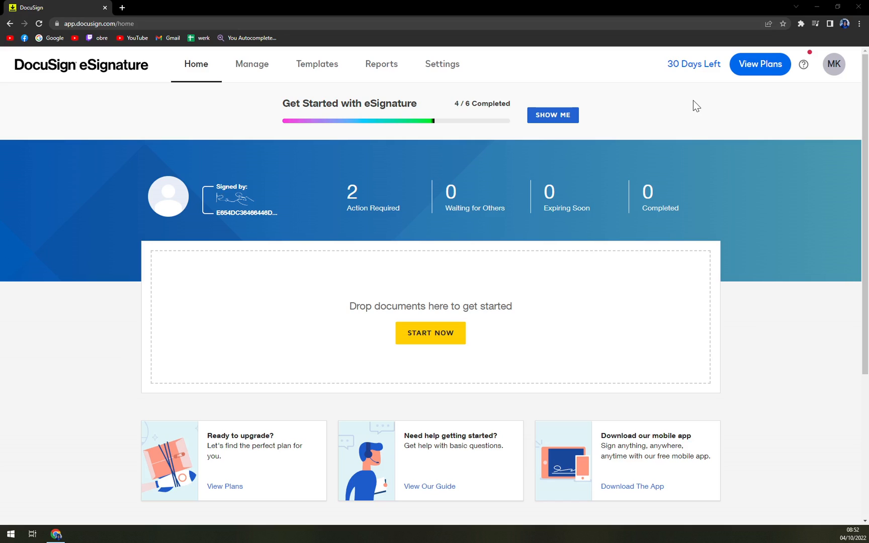
pyautogui.moveTo(688, 112)
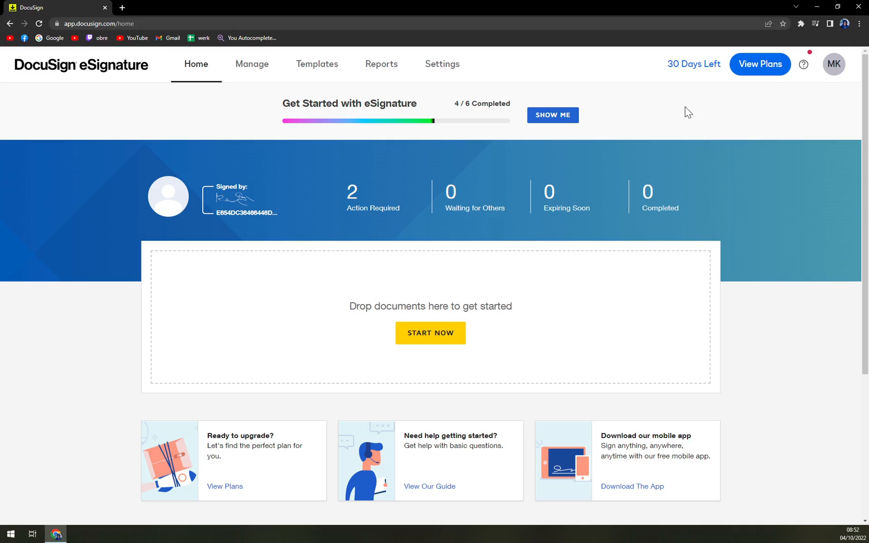
pyautogui.moveTo(833, 64)
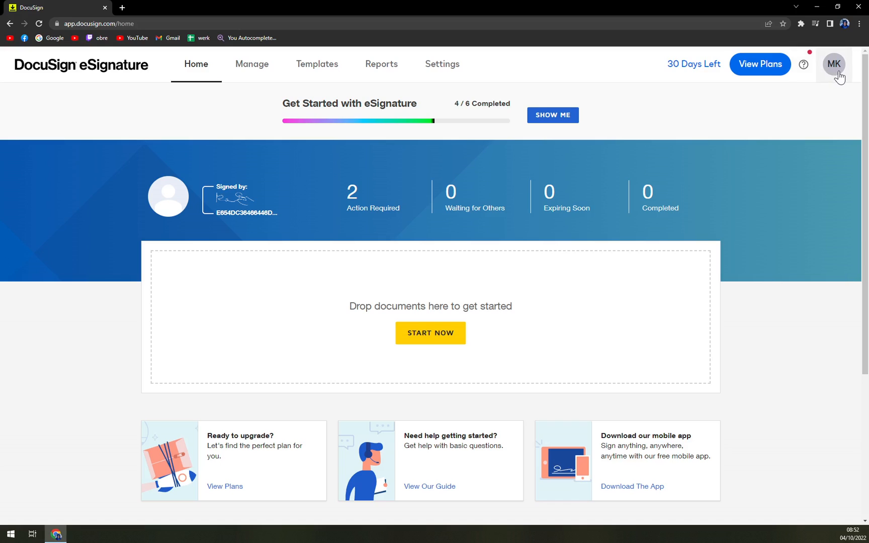
# Step: Reach My Preferences from the MK profile menu, landing on General Settings
pyautogui.click(835, 64)
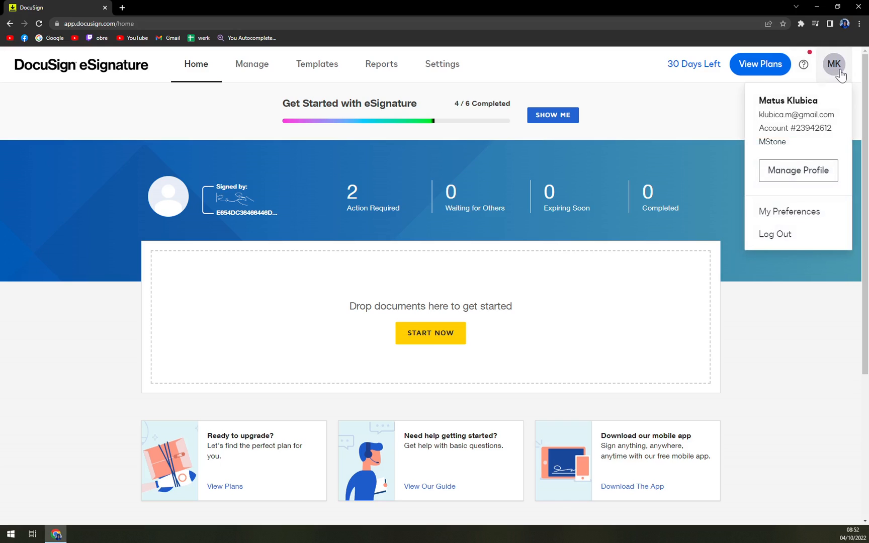
pyautogui.moveTo(789, 211)
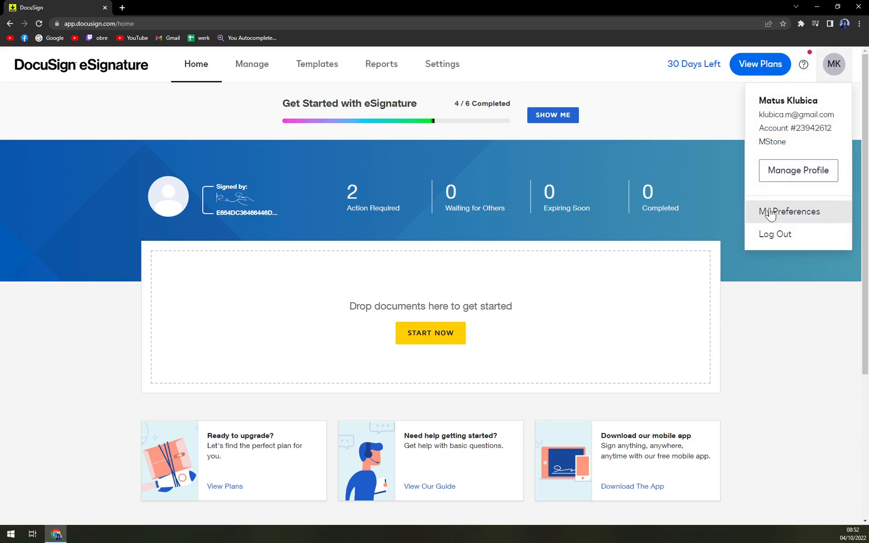
pyautogui.click(789, 211)
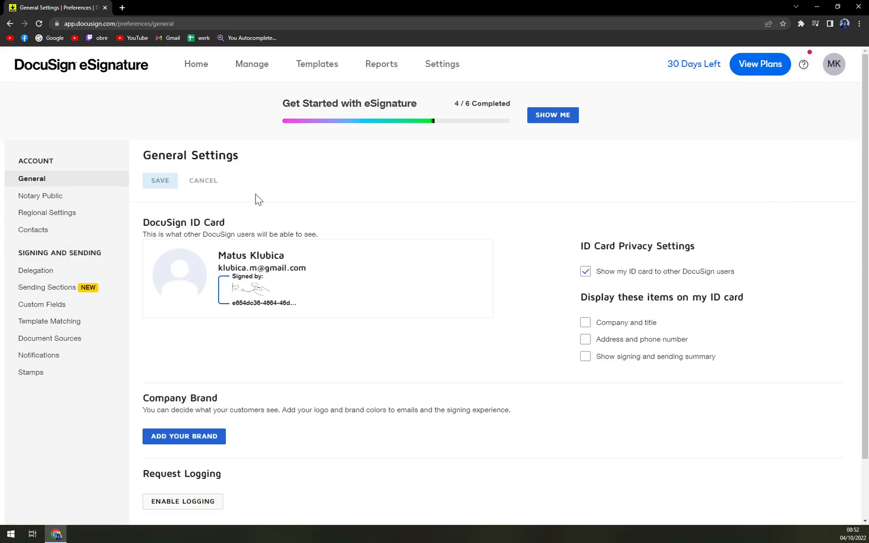
pyautogui.moveTo(159, 134)
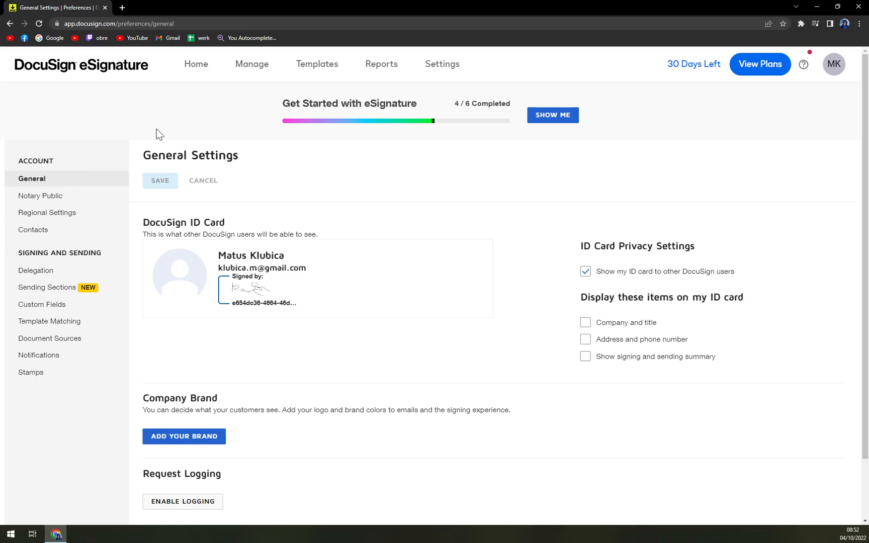
pyautogui.moveTo(161, 170)
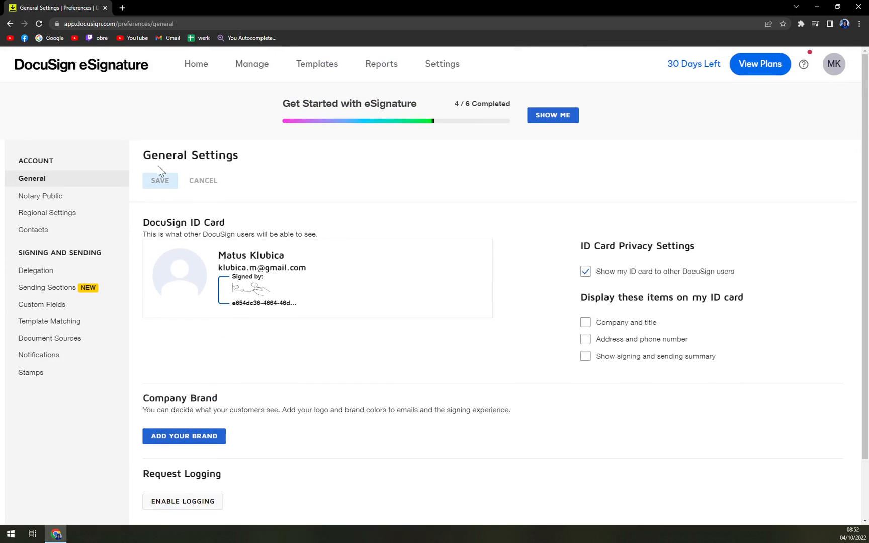
pyautogui.moveTo(47, 213)
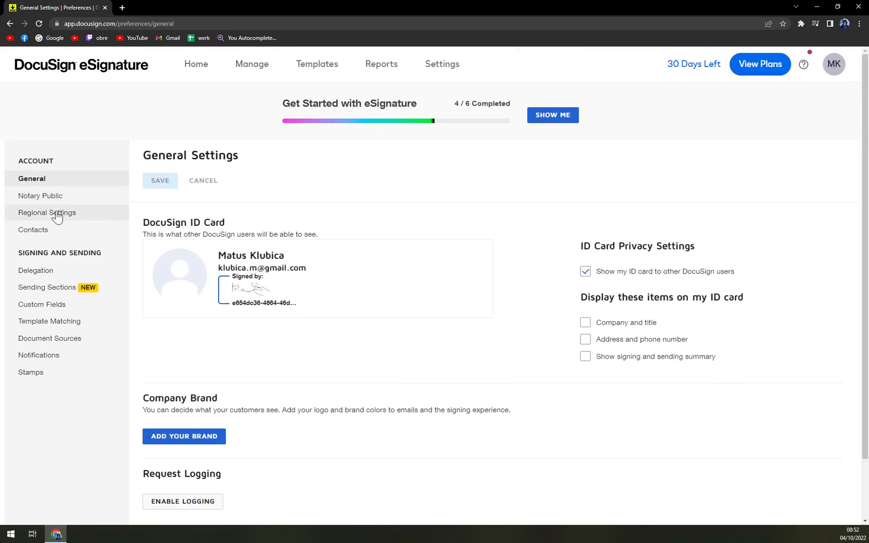
pyautogui.moveTo(33, 229)
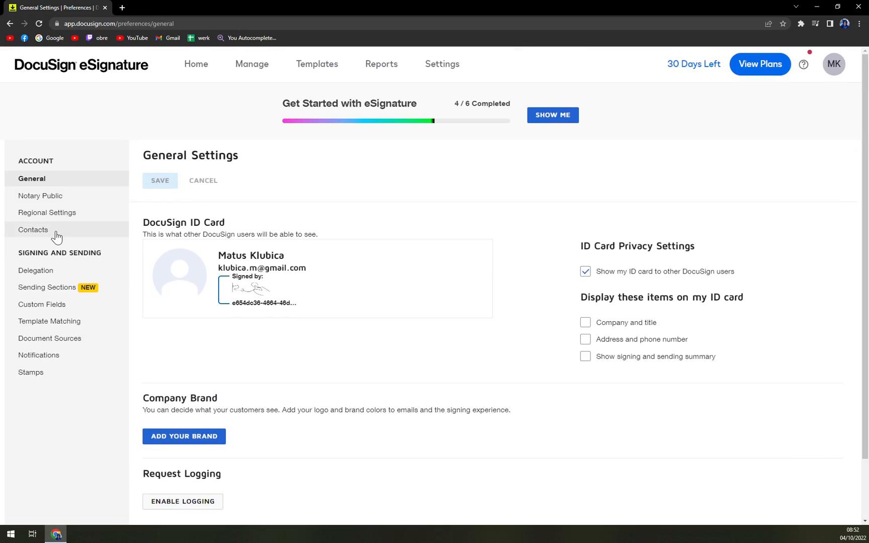
# Step: Show the Contacts address book from the Account sidebar
pyautogui.click(33, 229)
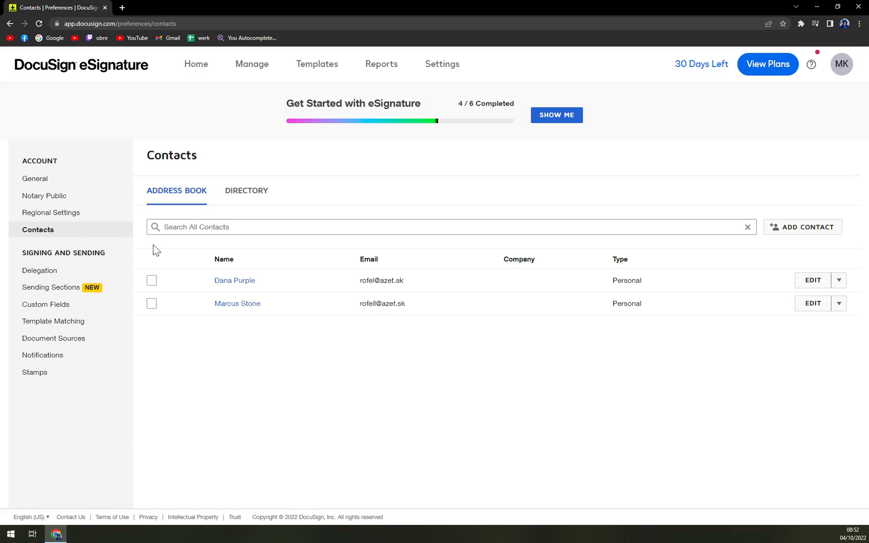
pyautogui.moveTo(763, 135)
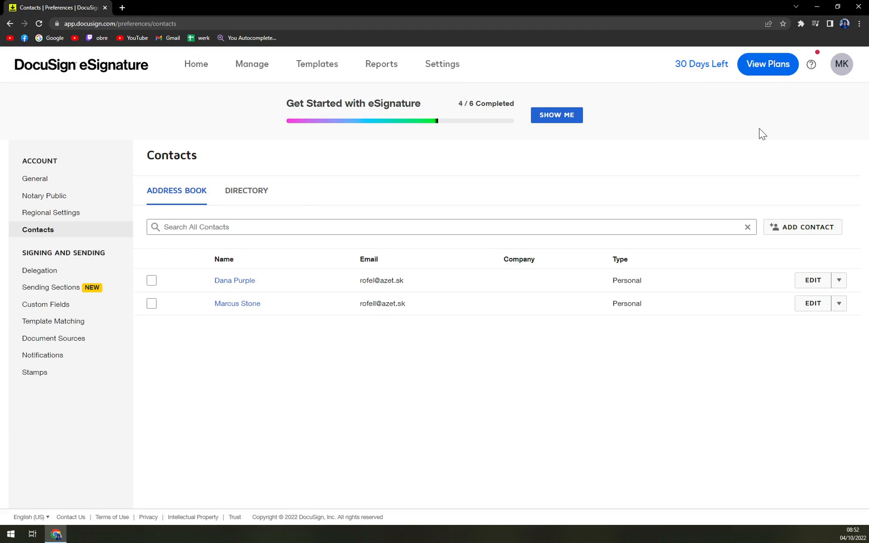
pyautogui.moveTo(802, 226)
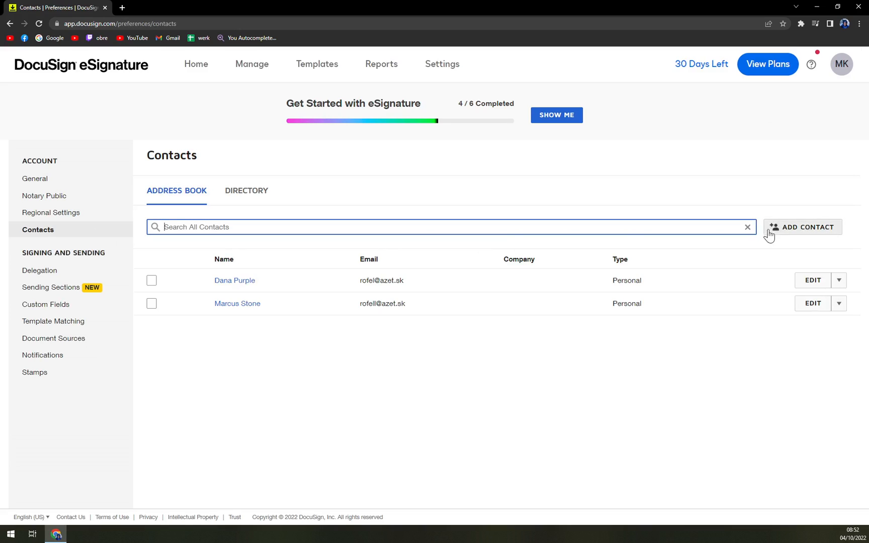
pyautogui.click(807, 227)
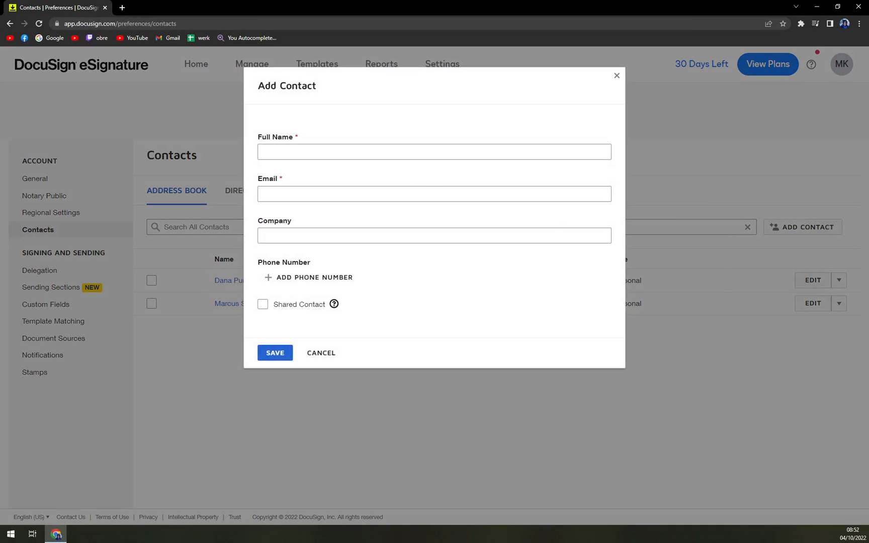
pyautogui.click(434, 152)
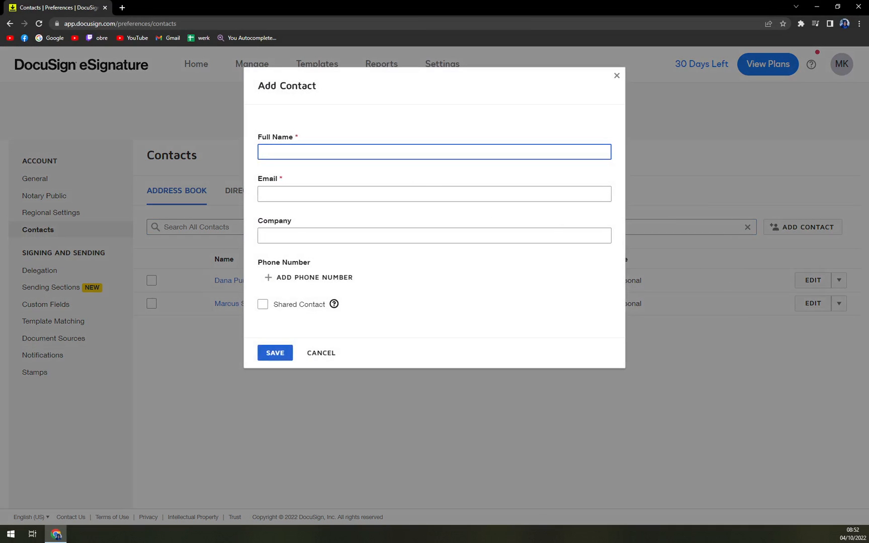
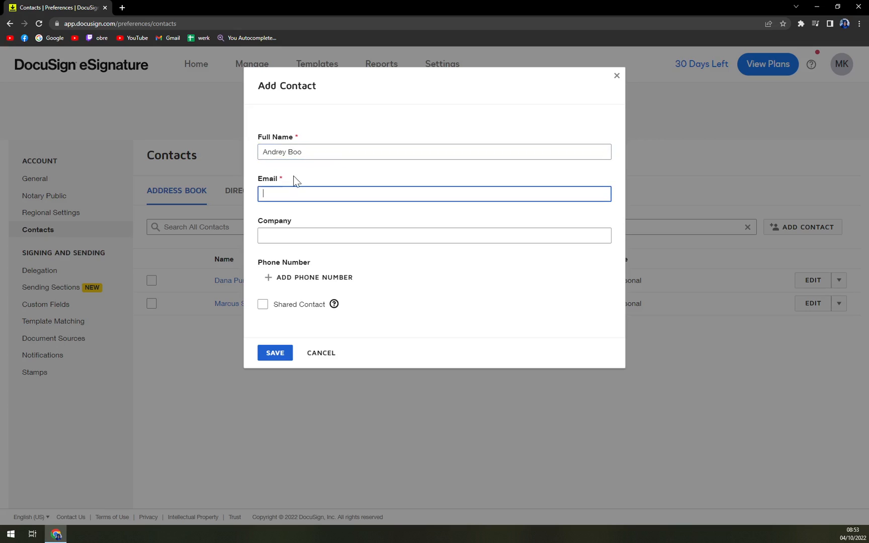
pyautogui.moveTo(294, 181)
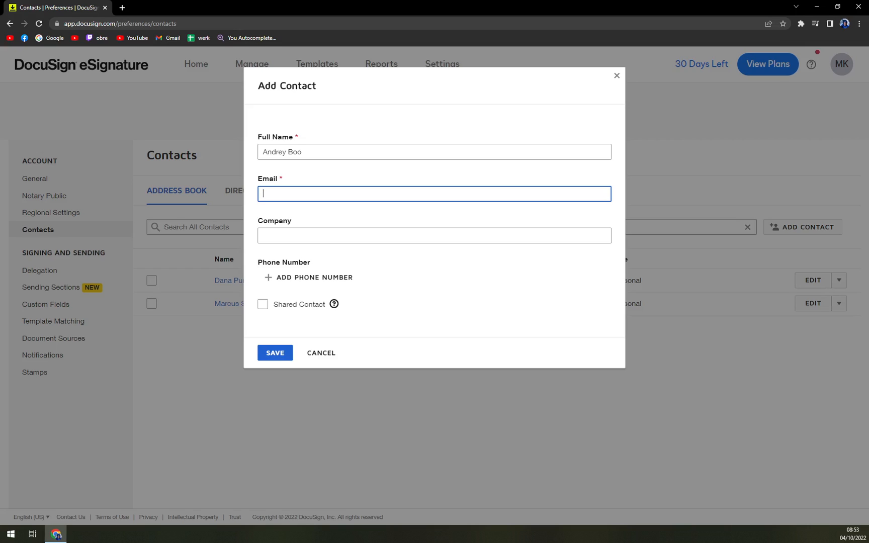
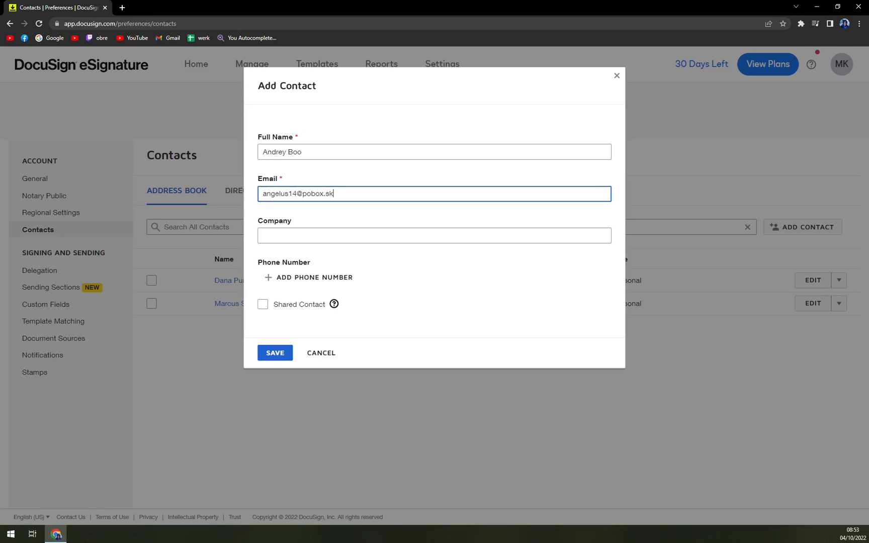
pyautogui.click(434, 234)
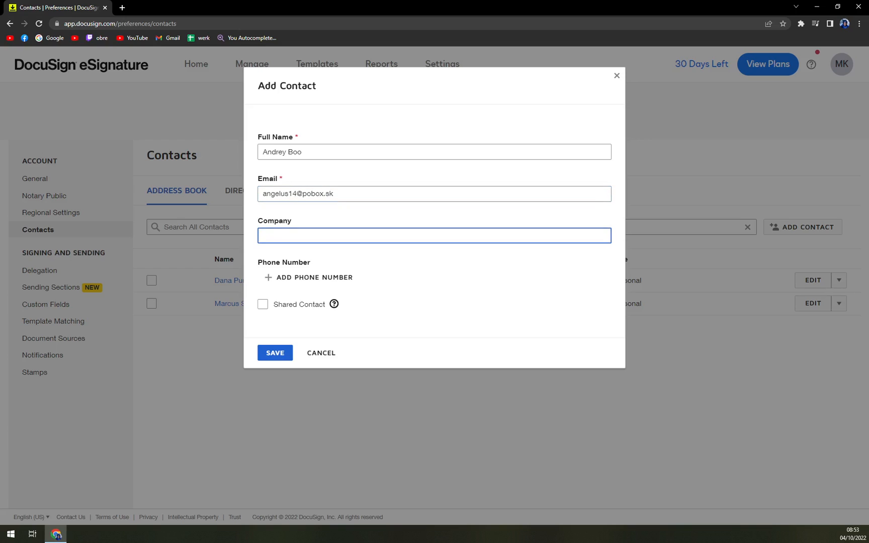
pyautogui.moveTo(302, 281)
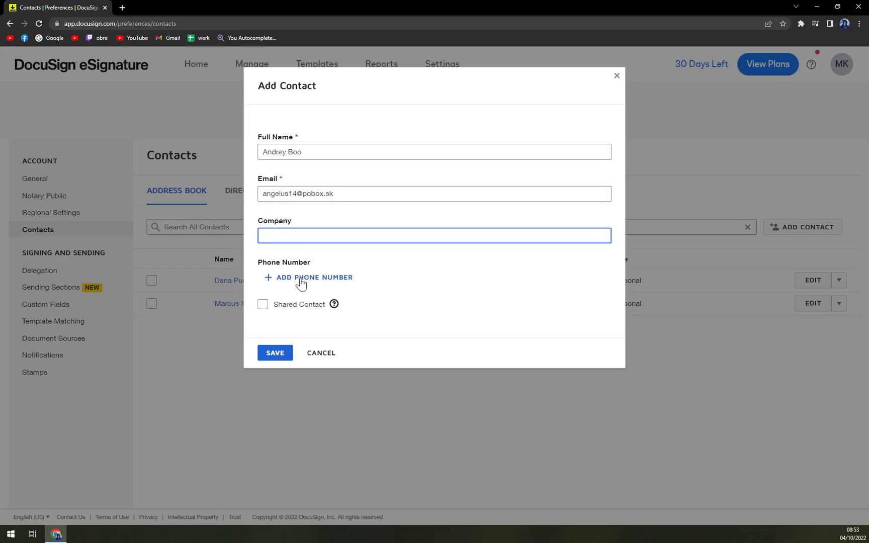
pyautogui.click(314, 277)
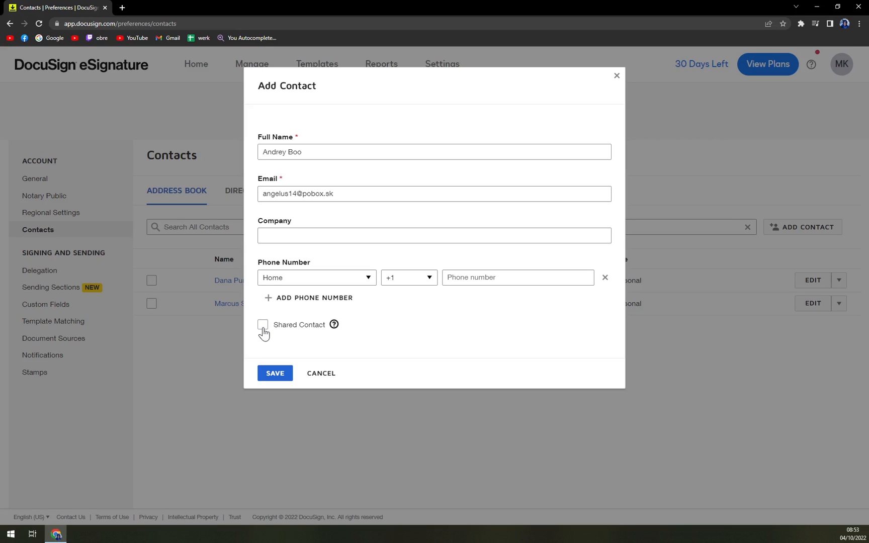
pyautogui.moveTo(279, 367)
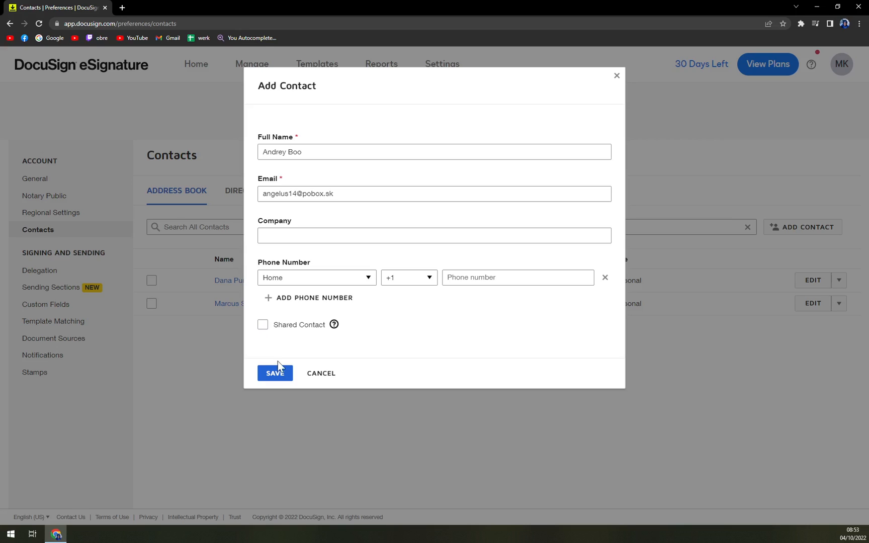
pyautogui.click(275, 373)
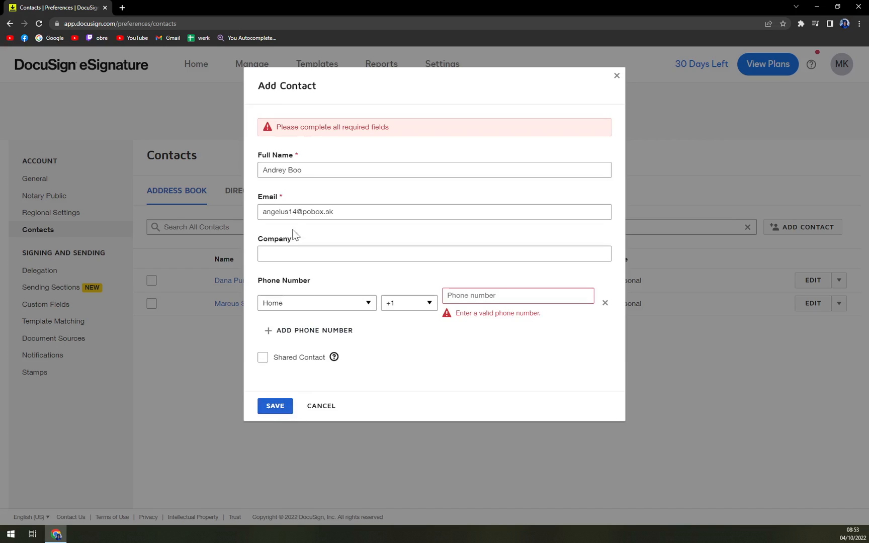
pyautogui.click(517, 295)
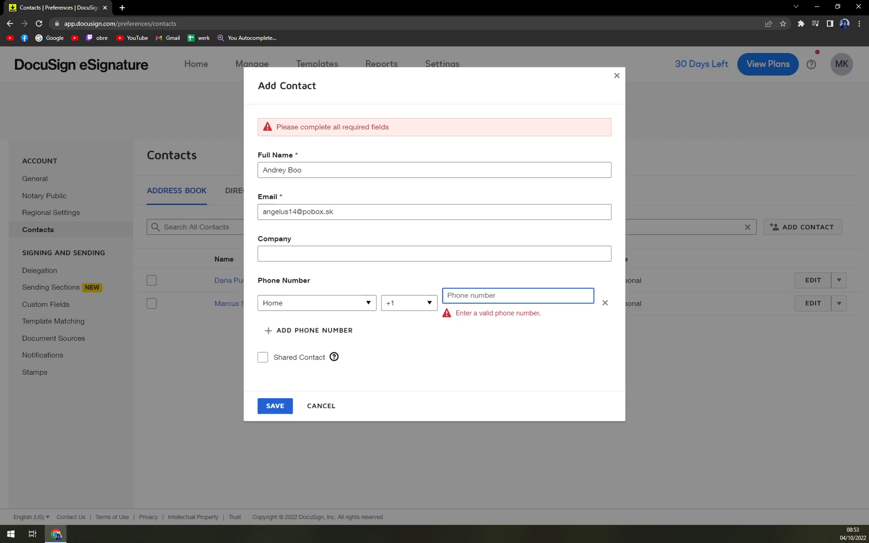
pyautogui.moveTo(304, 310)
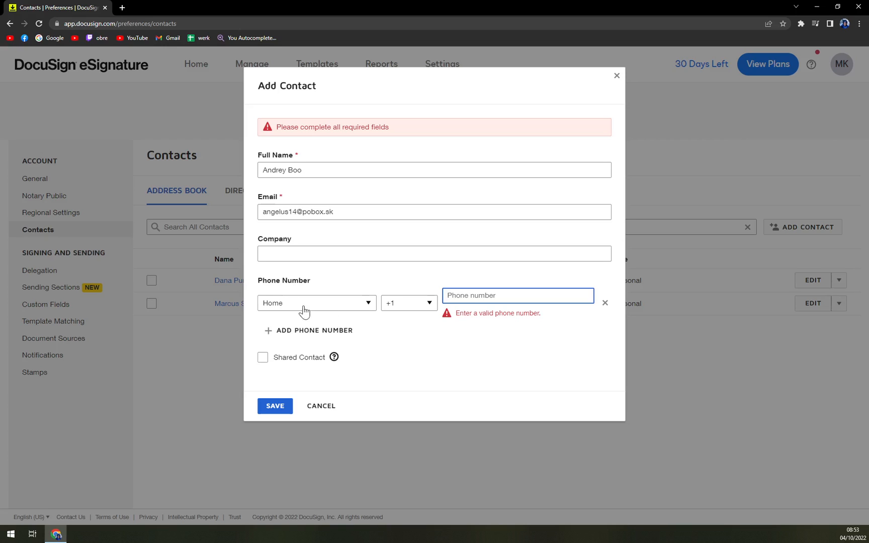
pyautogui.click(605, 303)
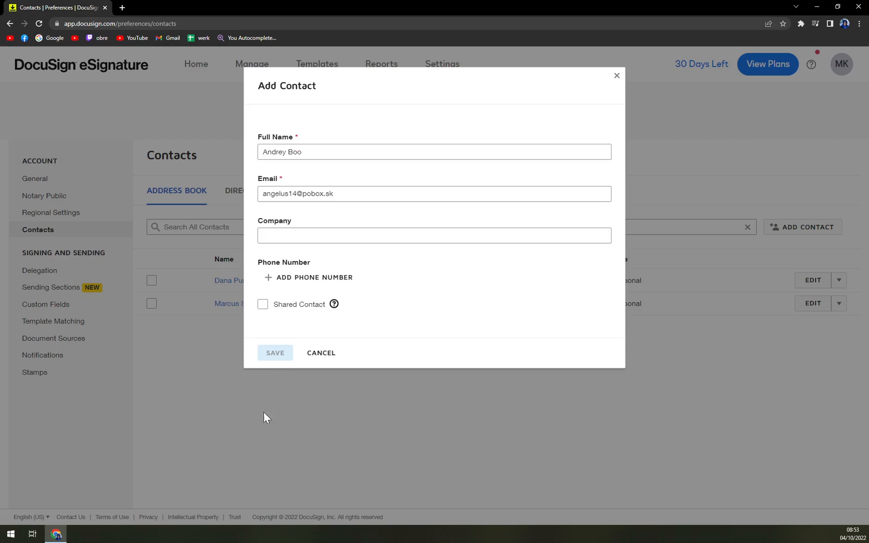
pyautogui.click(275, 353)
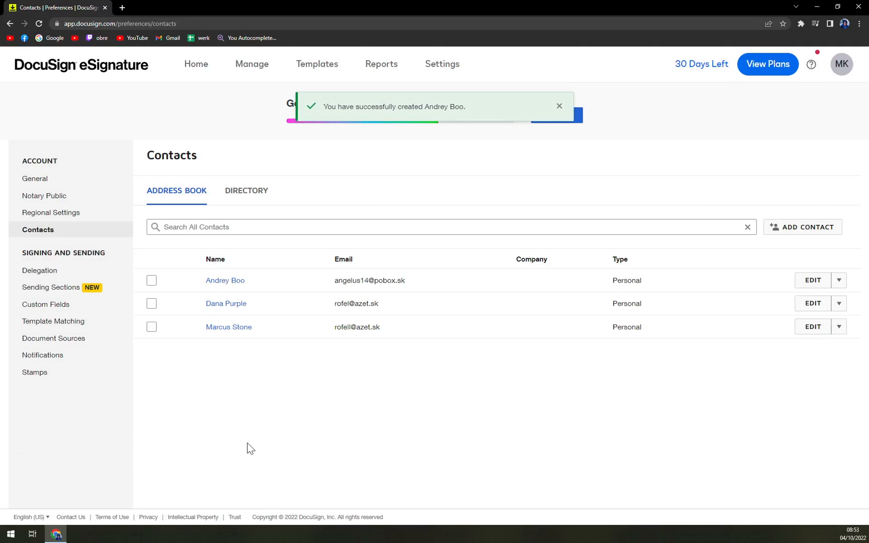
pyautogui.click(559, 106)
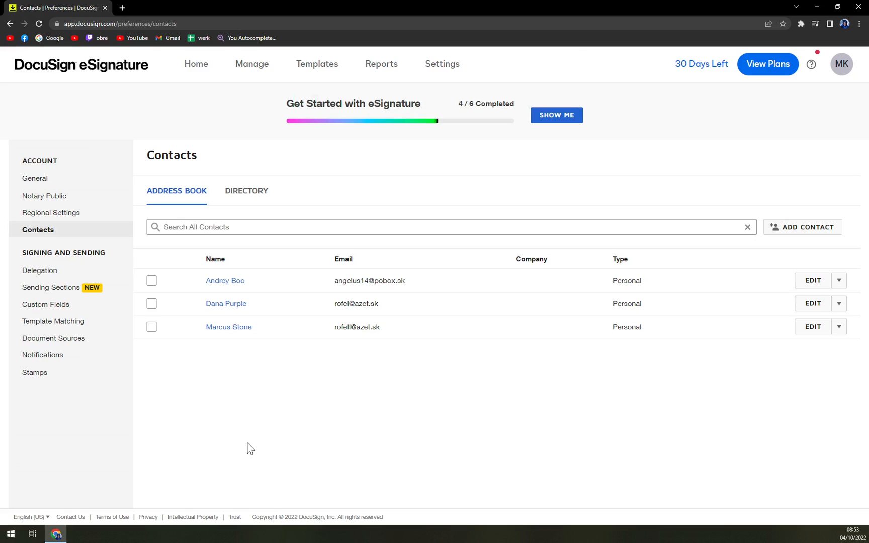